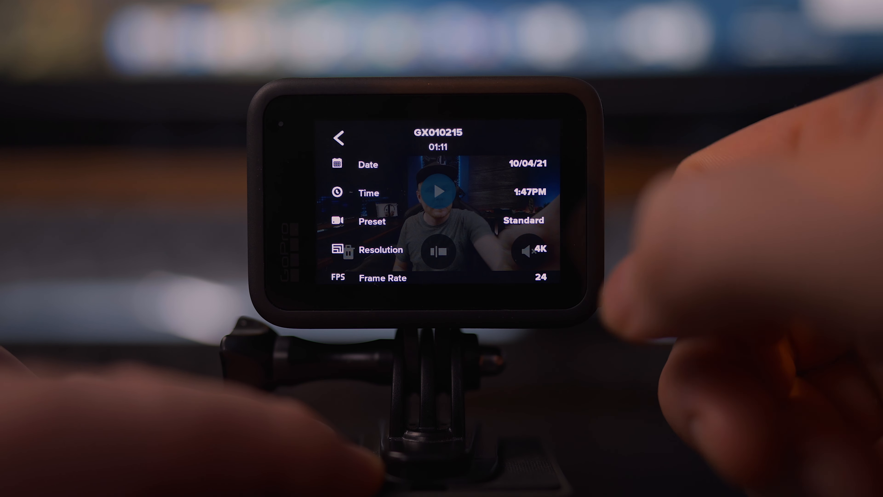
# - Scroll the clip info from 4K 24fps Resolution down to HyperSmooth Off
pyautogui.scroll(-3)
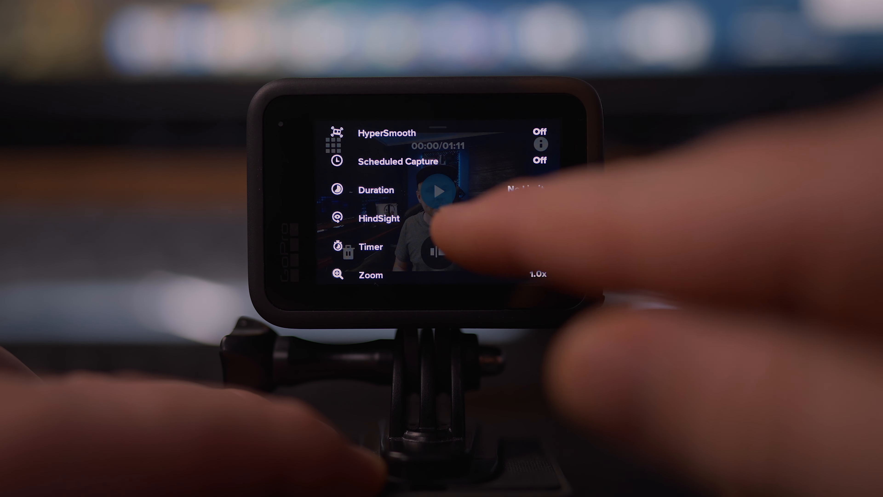
# - Scroll past Zoom 1.0x into the Protune section showing Bit Rate High and Shutter 1/48
pyautogui.scroll(-3)
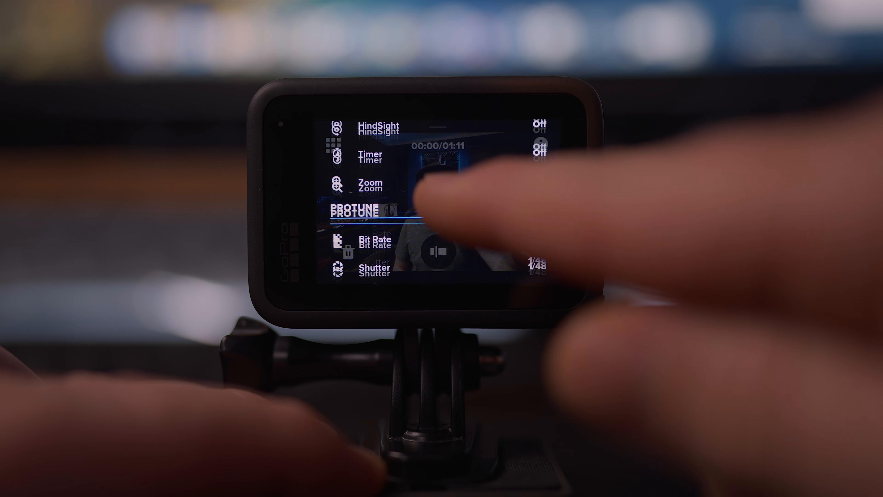
pyautogui.click(354, 213)
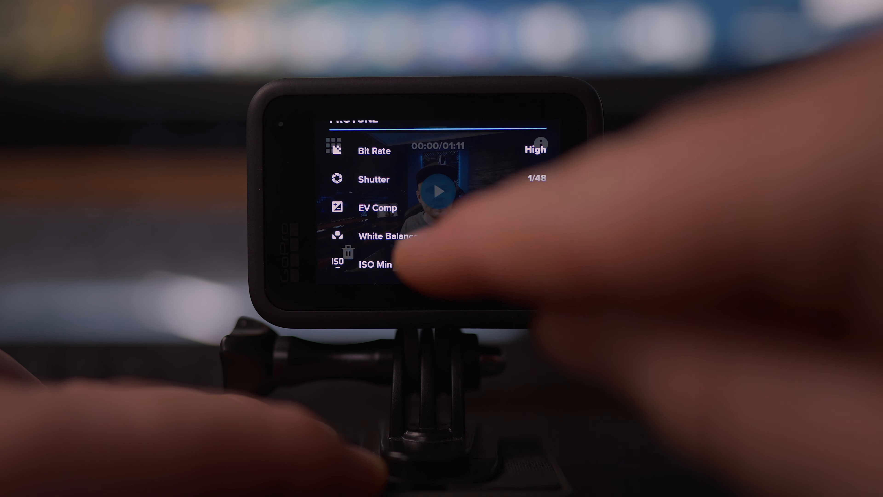
# - Scroll the Protune list to EV Comp 0, White Balance 5500K, ISO 100–400 and Sharpness Medium
pyautogui.scroll(-3)
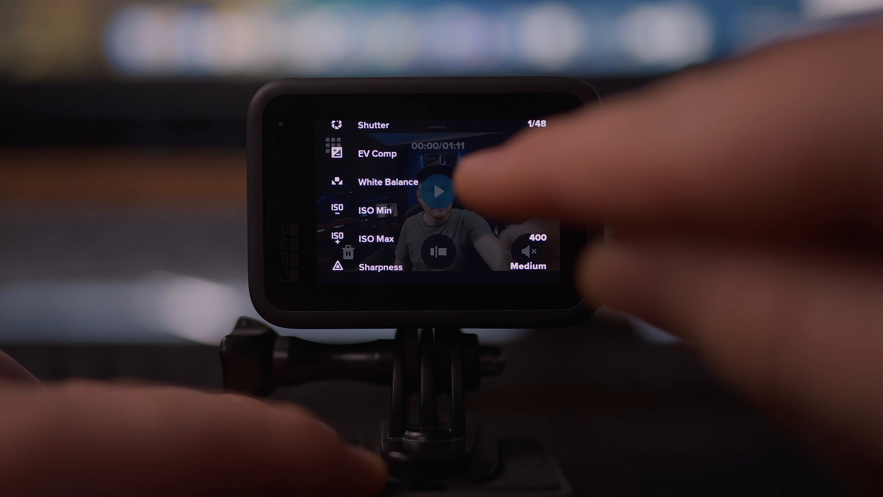
pyautogui.scroll(-3)
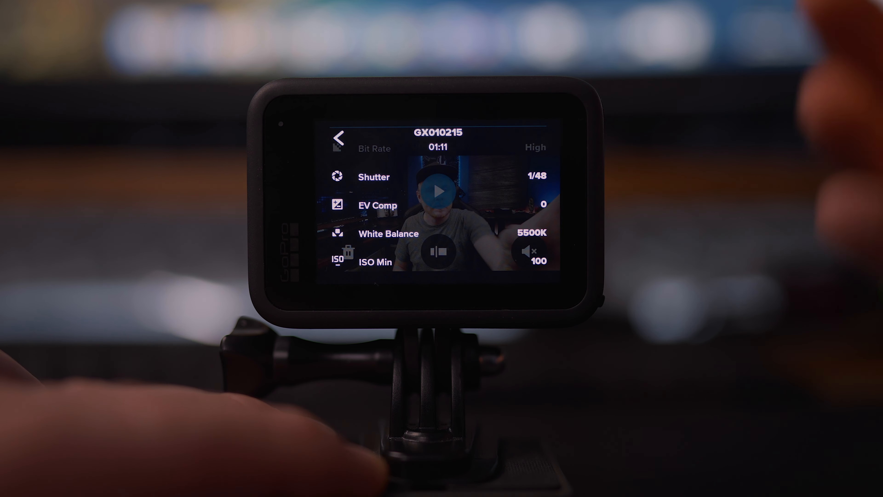
# - Read the 5500K White Balance explanation, then slide the live white balance control to Auto
pyautogui.click(388, 234)
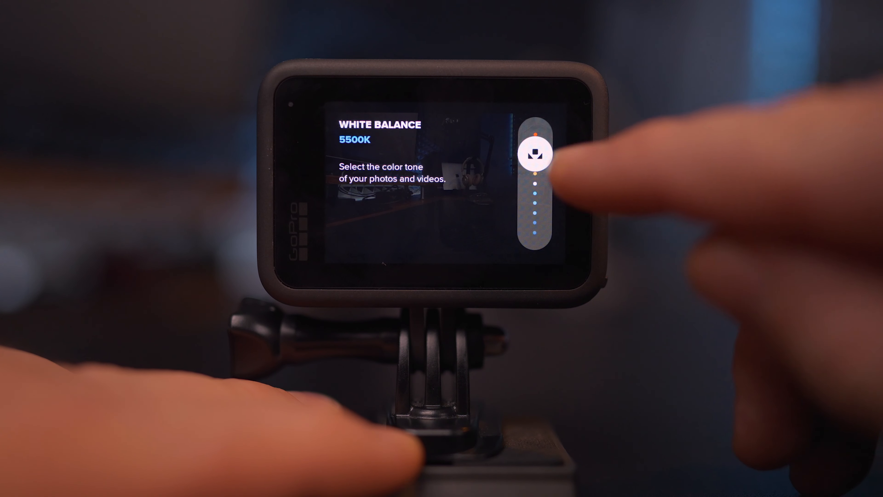
pyautogui.moveTo(535, 152); pyautogui.dragTo(532, 214)
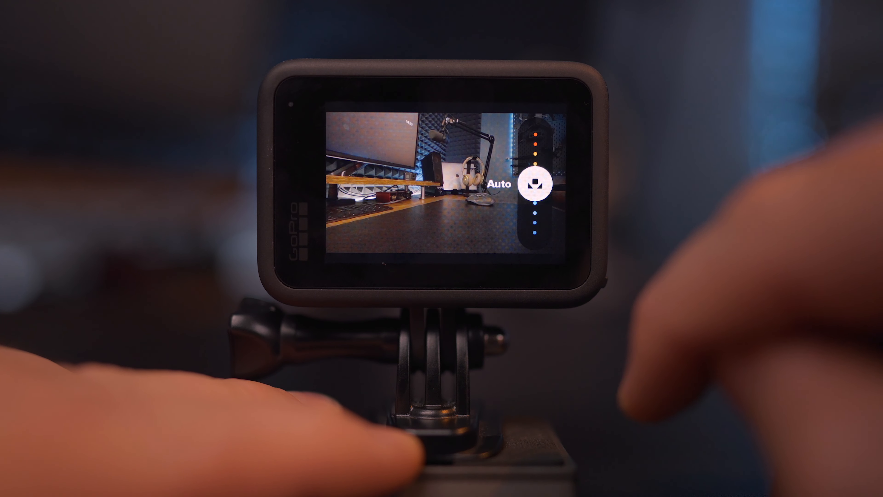
pyautogui.click(533, 169)
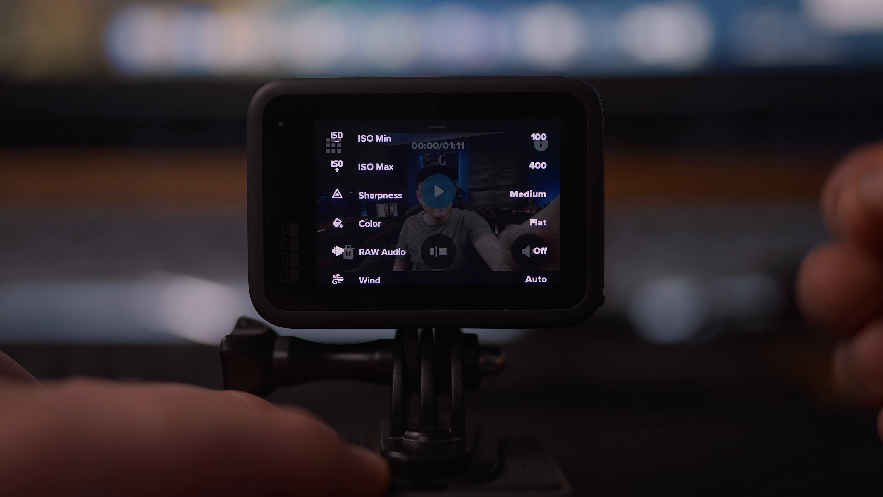
# - Scroll to the final entries: Color Flat, RAW Audio Off, Wind Auto and Media Mod Camera Mics
pyautogui.scroll(-3)
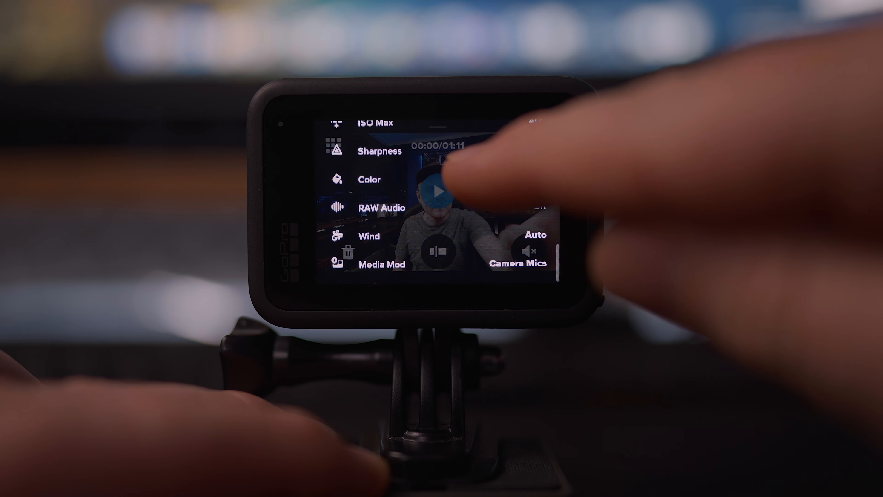